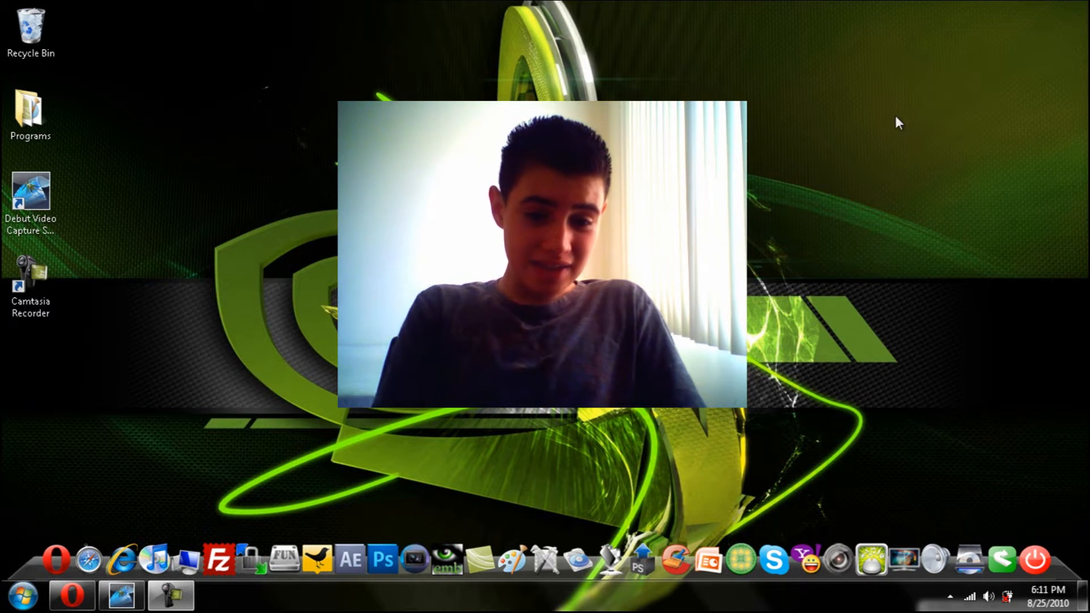
pyautogui.moveTo(496, 577)
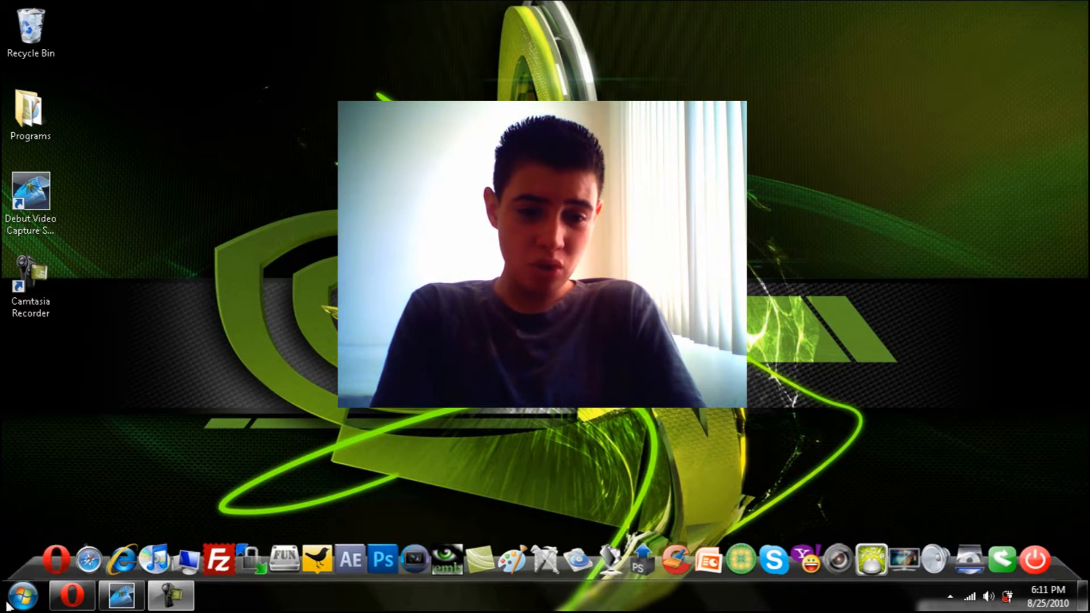
# Step: Download RocketDock 1.3.5 from the site and run the RocketDock-v1.3.5.exe installer
pyautogui.click(17, 589)
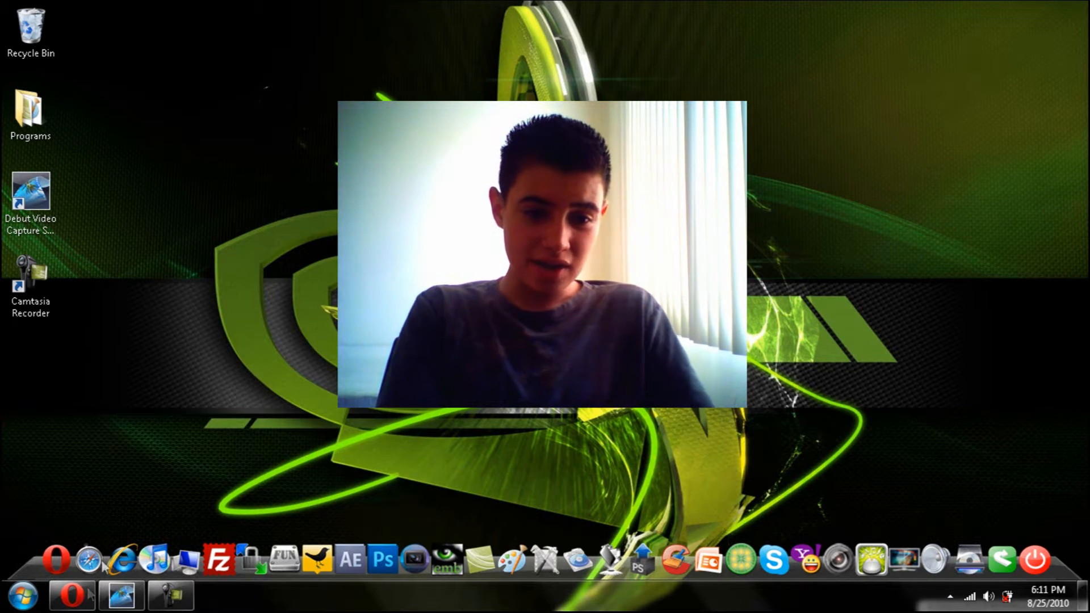
pyautogui.moveTo(543, 251); pyautogui.dragTo(577, 257)
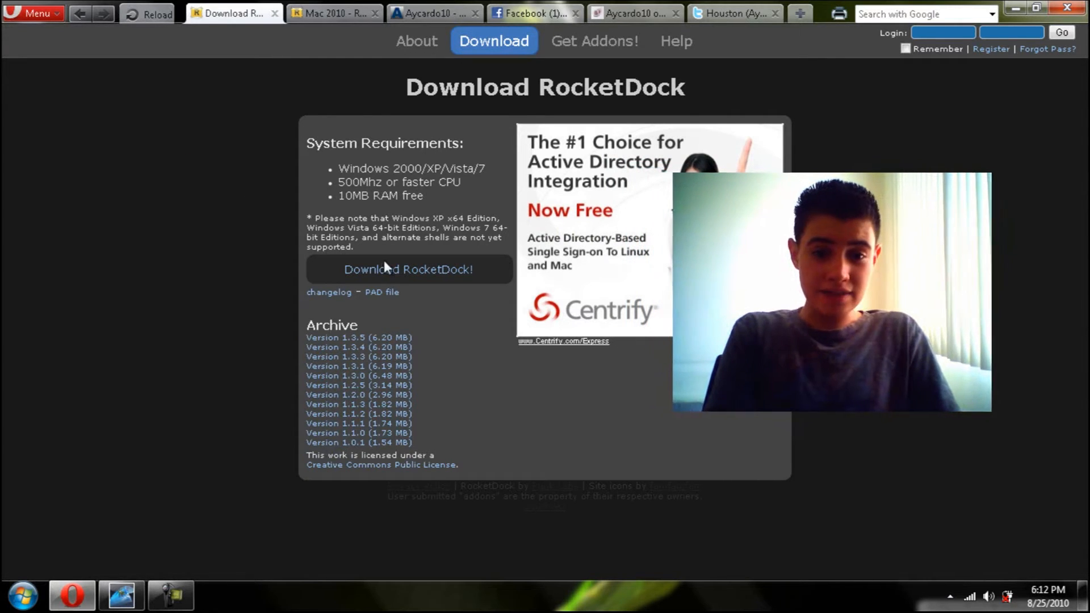
pyautogui.click(409, 270)
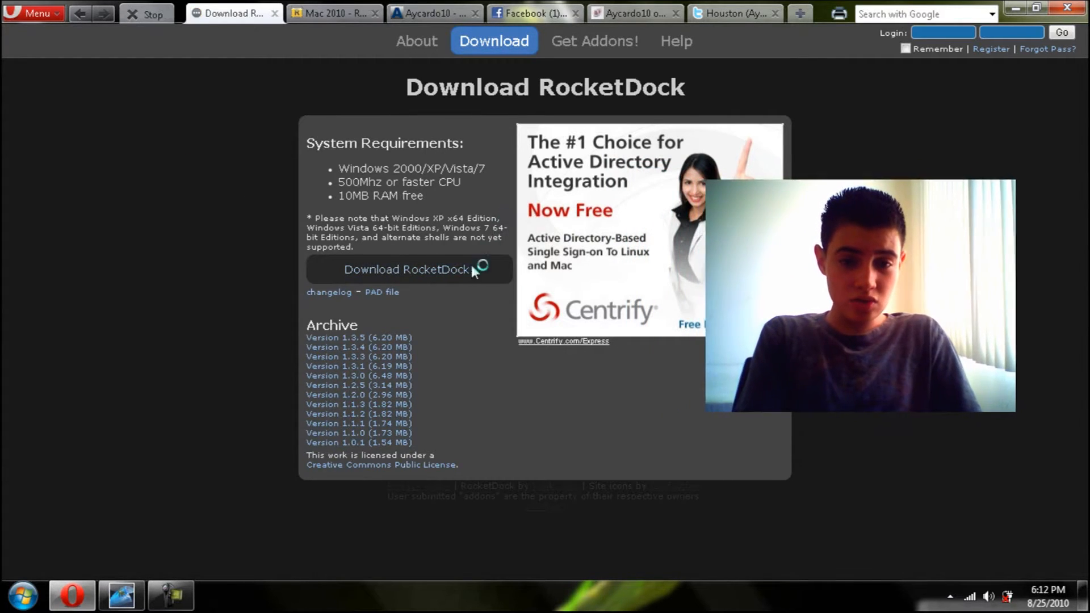
pyautogui.click(408, 269)
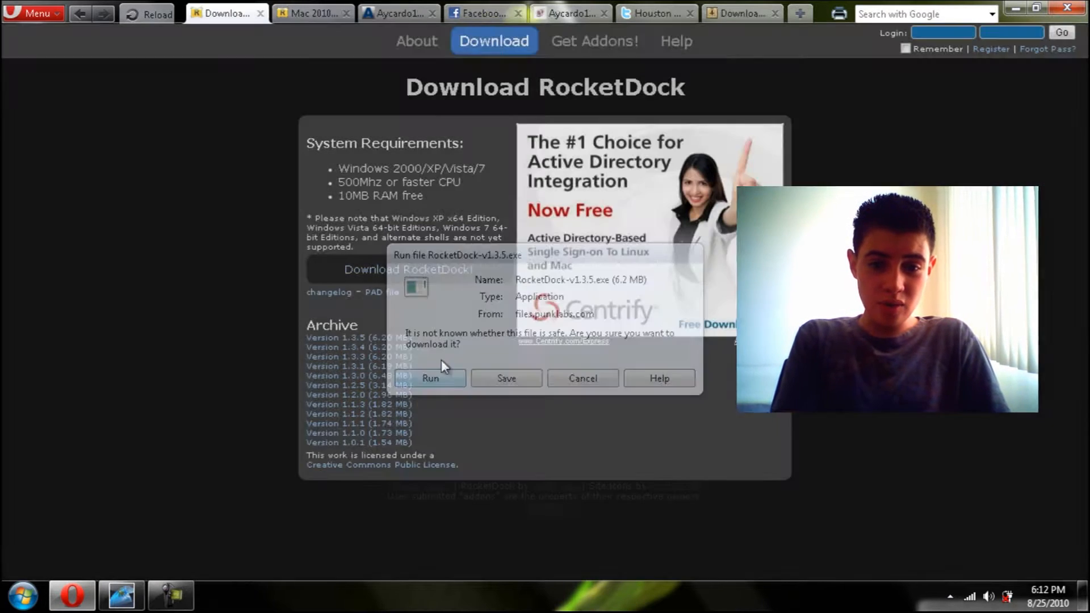
pyautogui.click(582, 378)
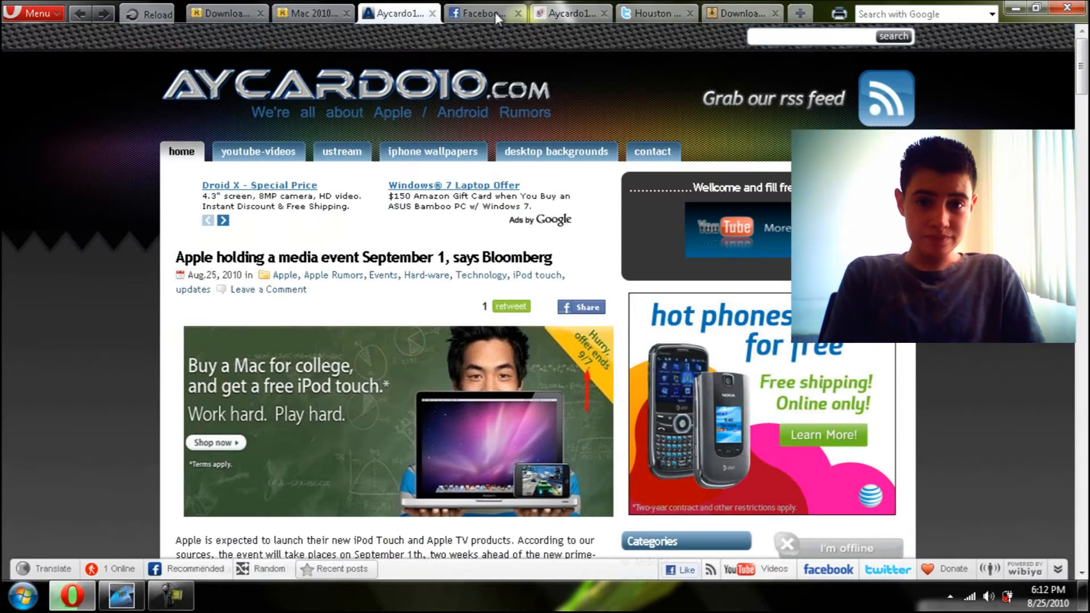
pyautogui.click(483, 13)
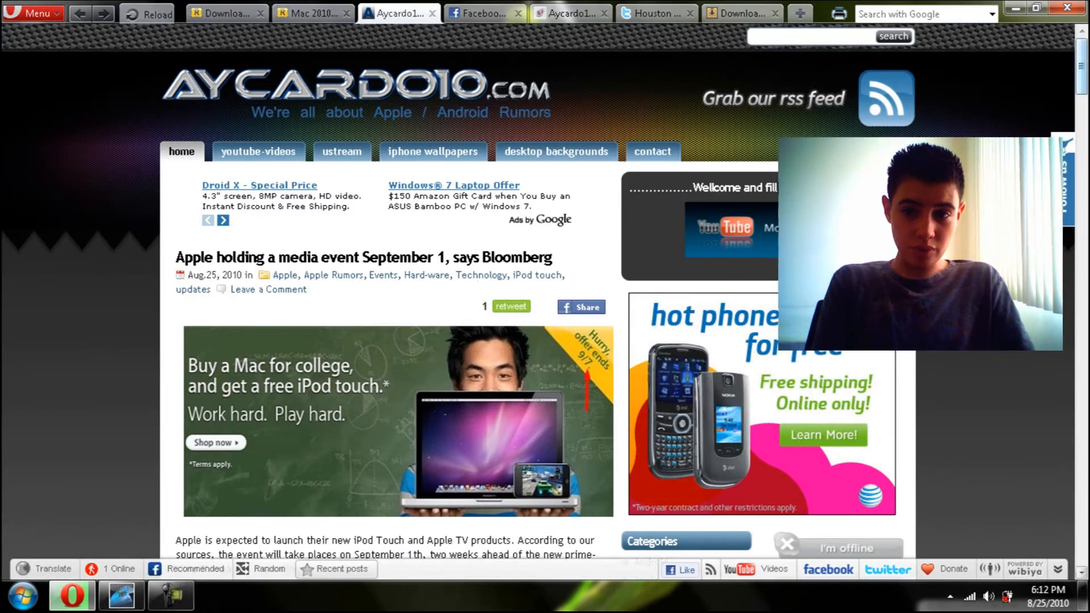
pyautogui.scroll(-3)
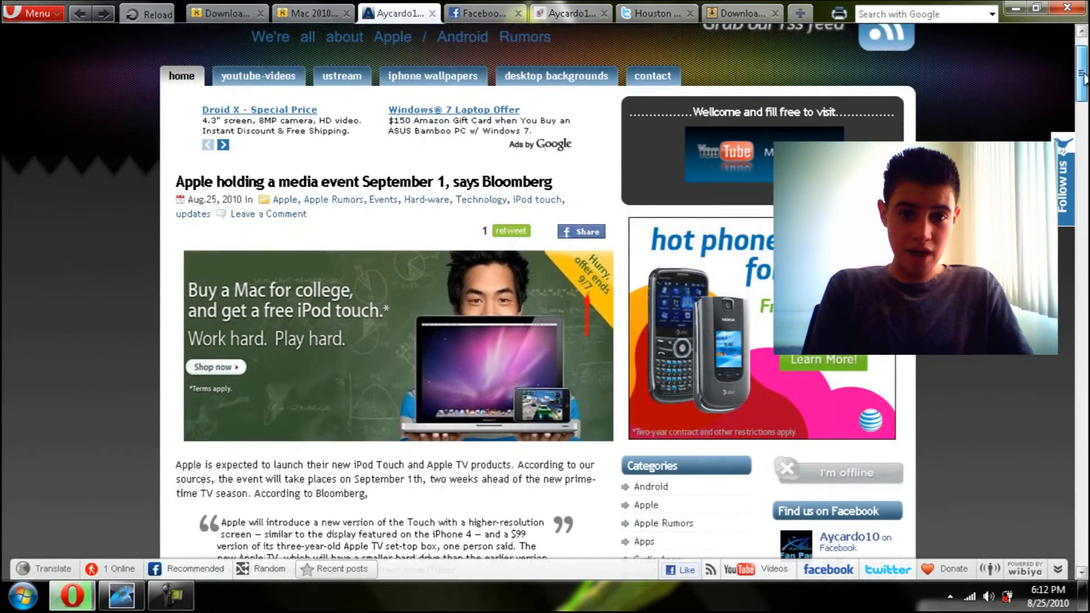
pyautogui.scroll(-3)
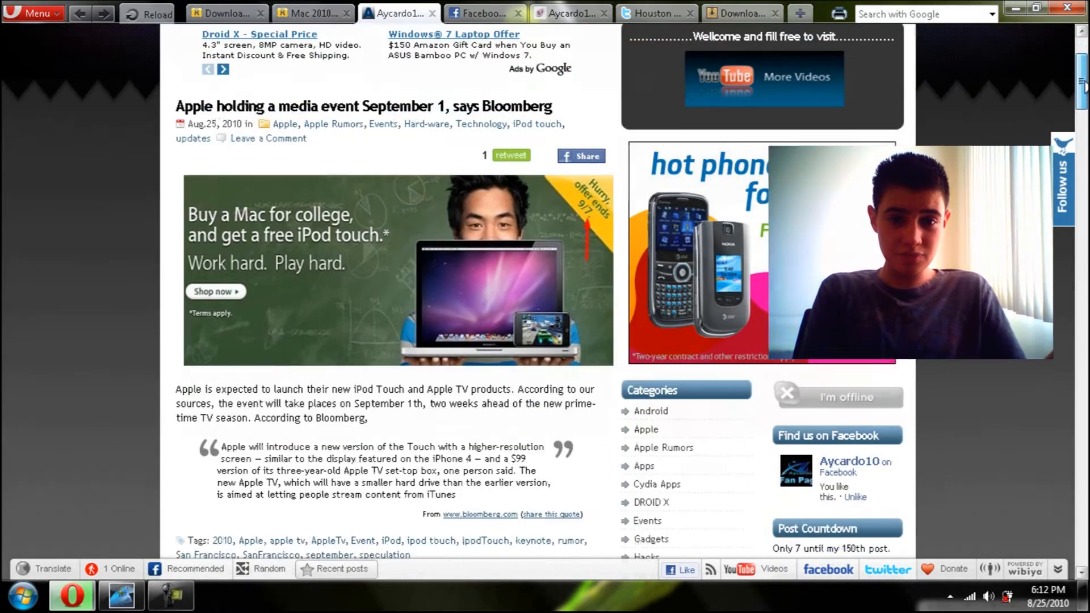
pyautogui.scroll(-3)
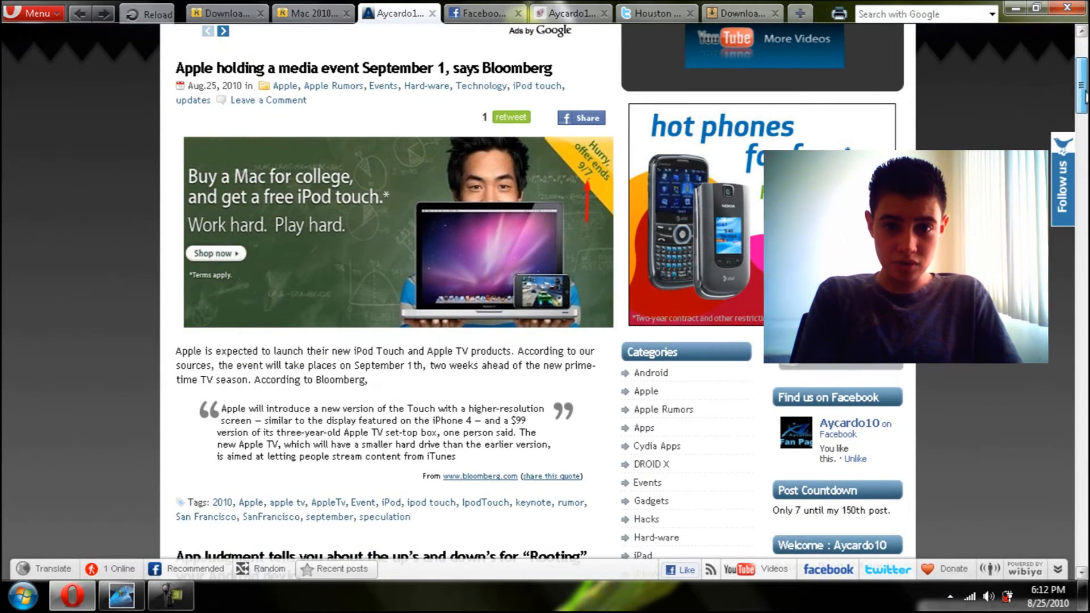
pyautogui.scroll(-3)
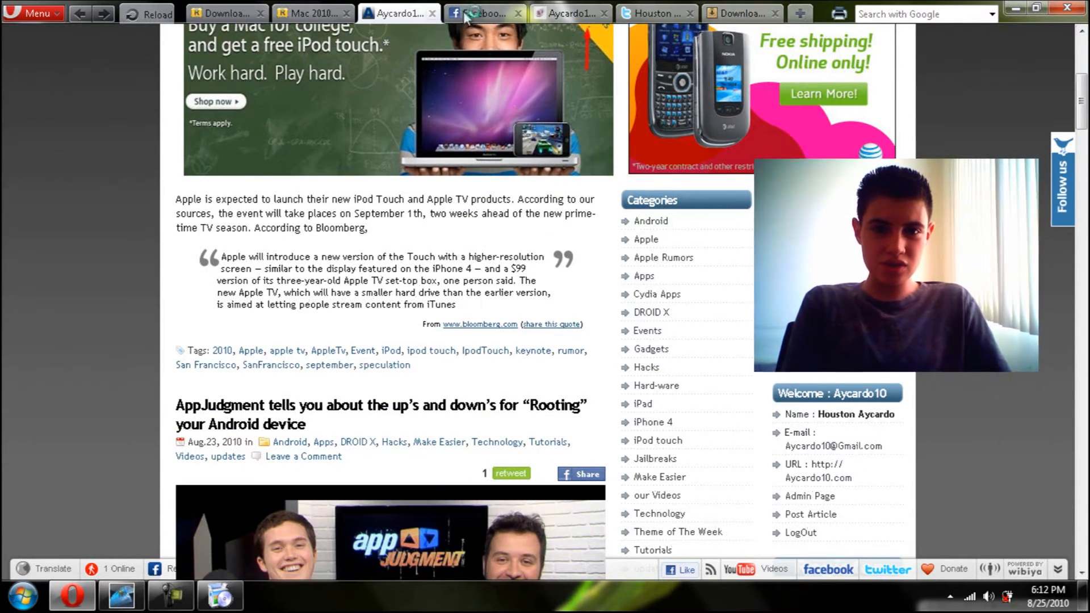
pyautogui.click(485, 13)
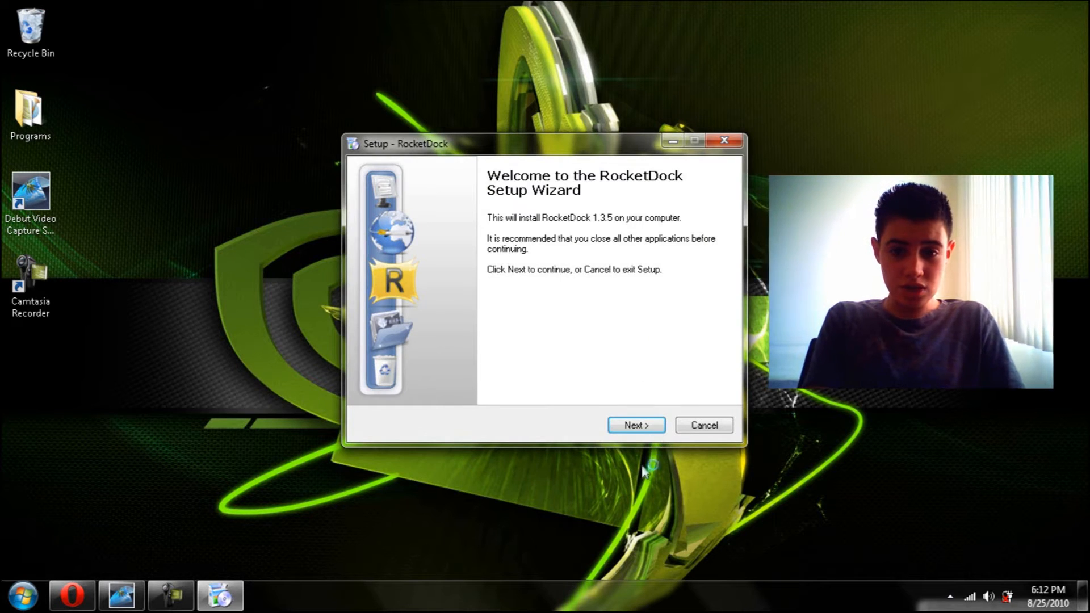
# Step: Accept the license agreement and continue to the destination location page
pyautogui.click(637, 425)
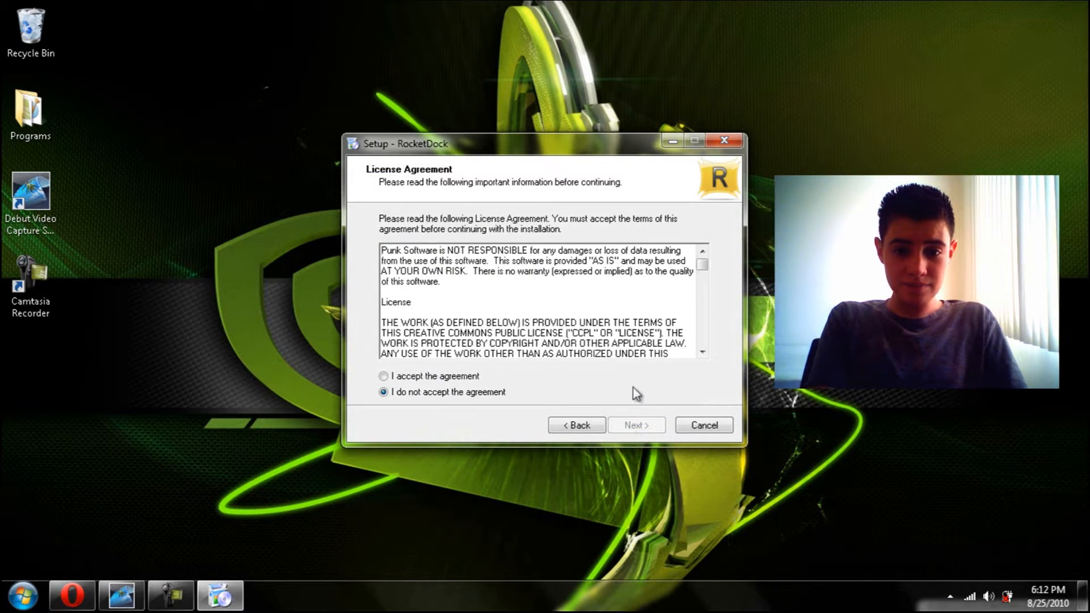
pyautogui.click(383, 376)
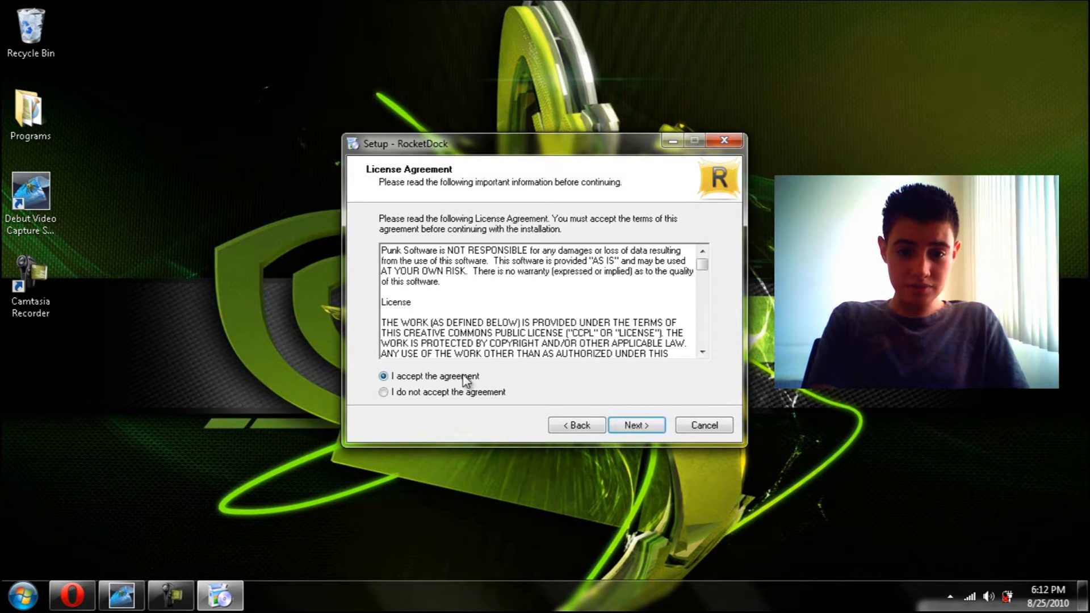
pyautogui.click(636, 425)
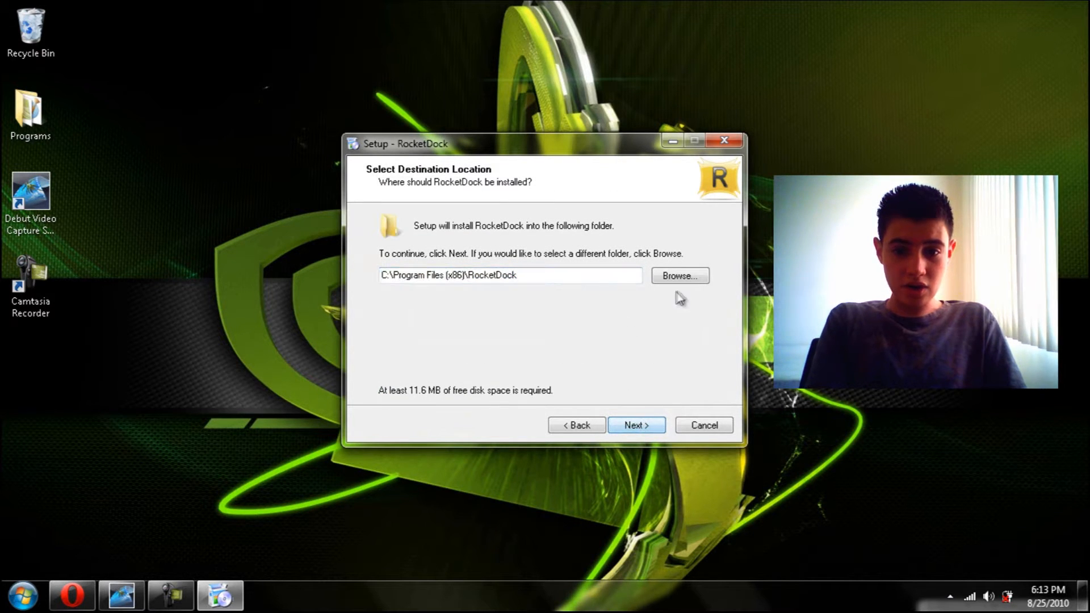
# Step: Keep the default C:\Program Files\RocketDock folder and the desktop icon, then proceed to install
pyautogui.click(680, 276)
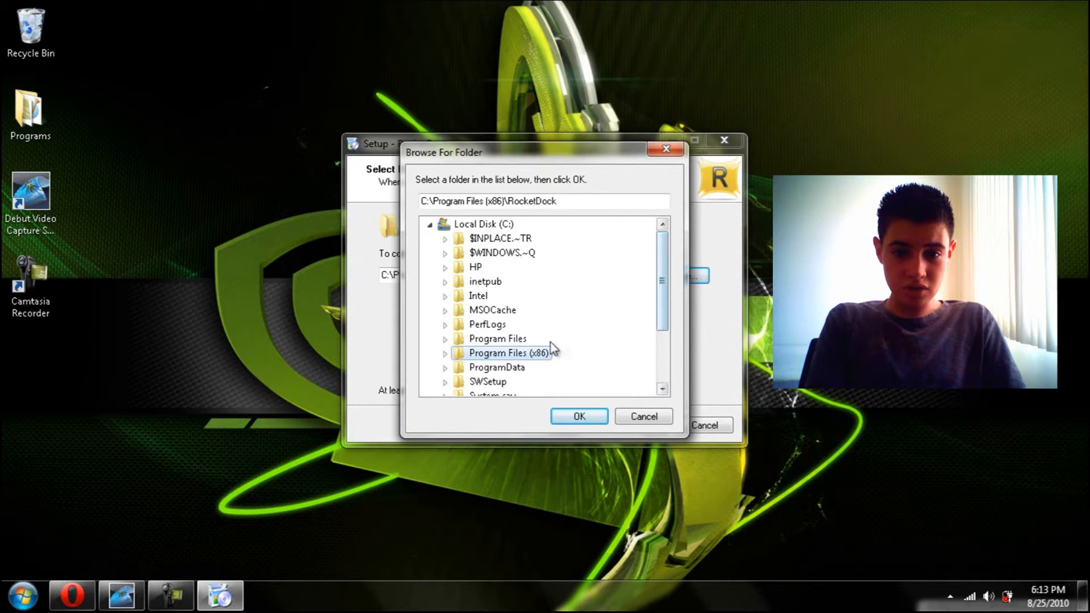
pyautogui.scroll(-3)
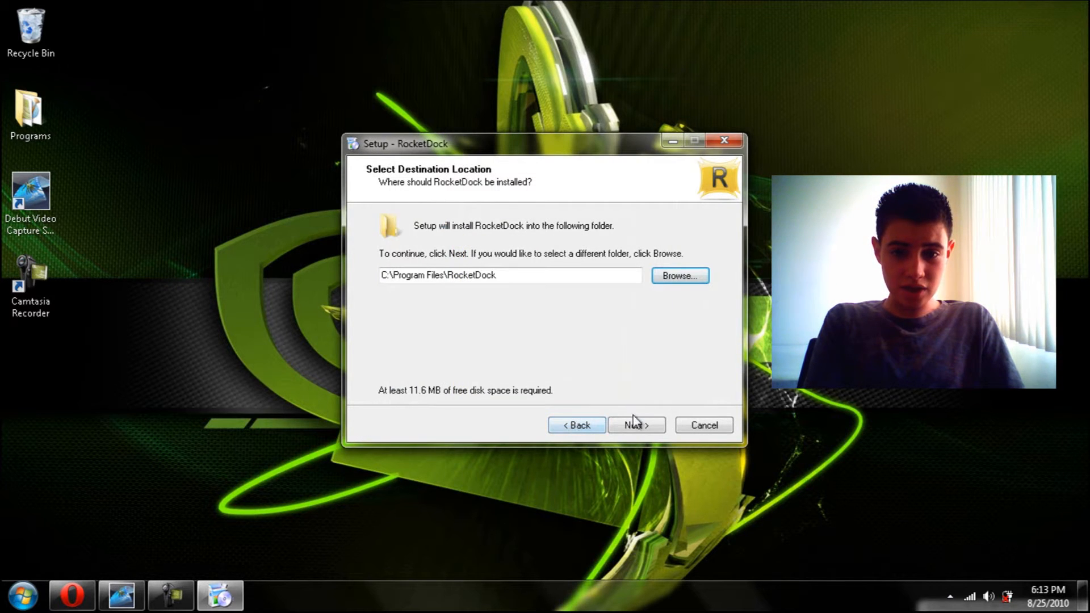
pyautogui.click(636, 425)
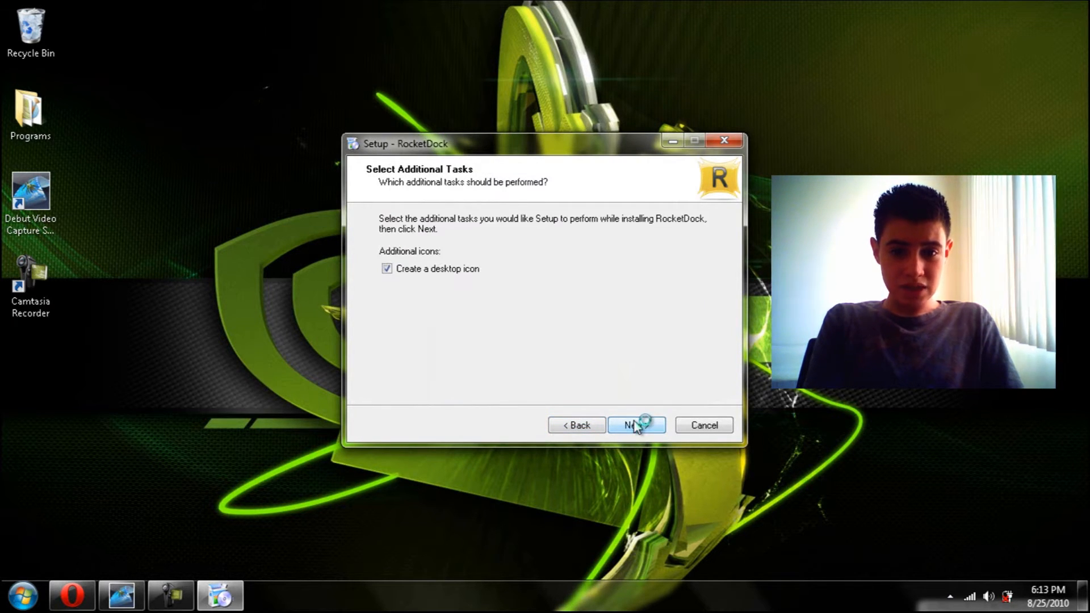
pyautogui.click(637, 424)
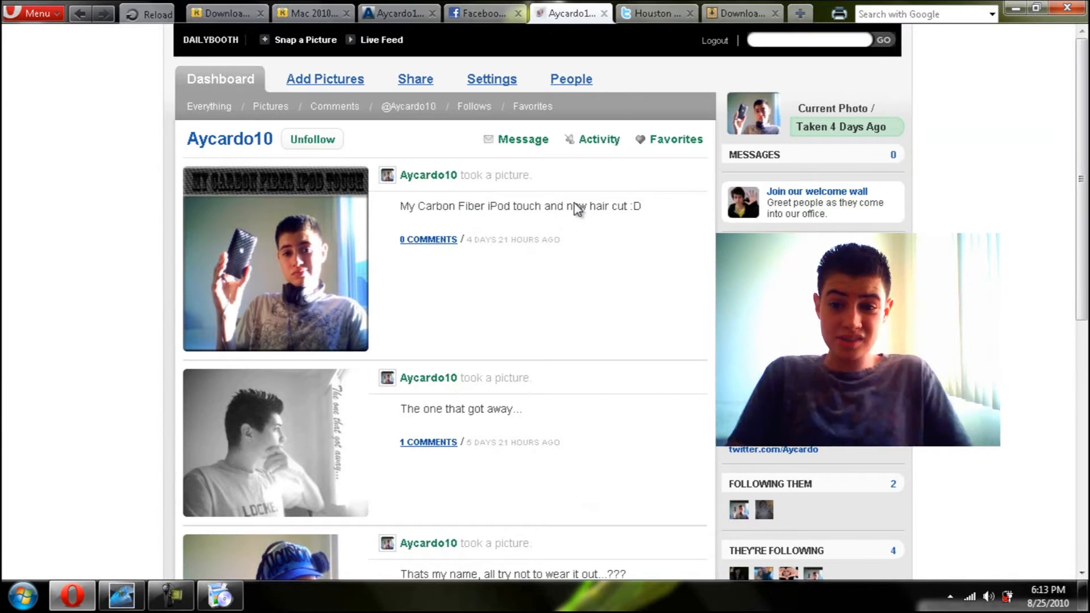
pyautogui.moveTo(517, 180)
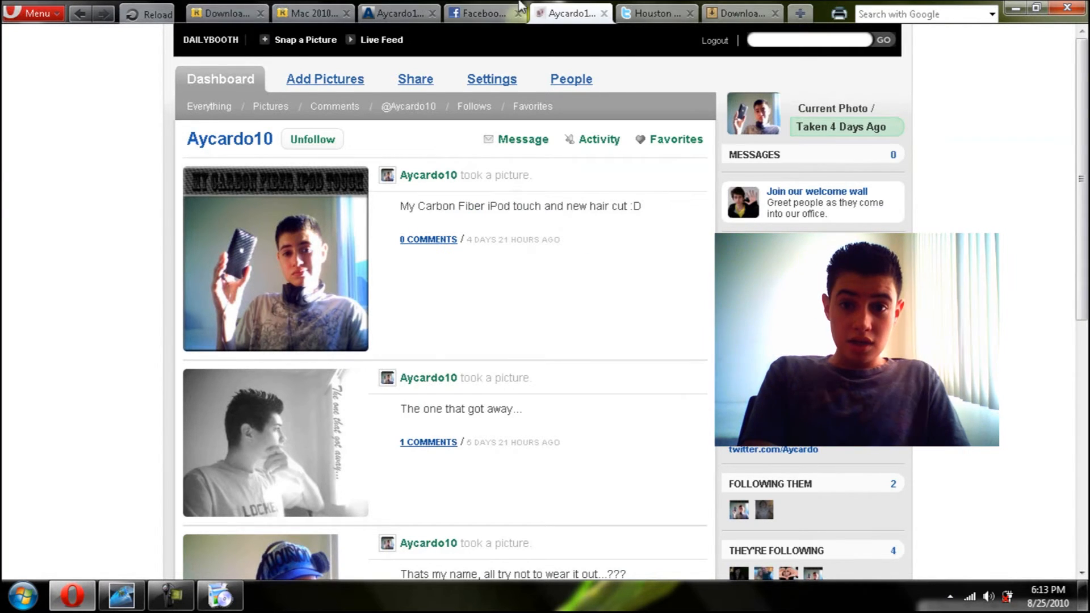
# Step: Switch to the DailyBooth dashboard while RocketDock installs
pyautogui.click(657, 13)
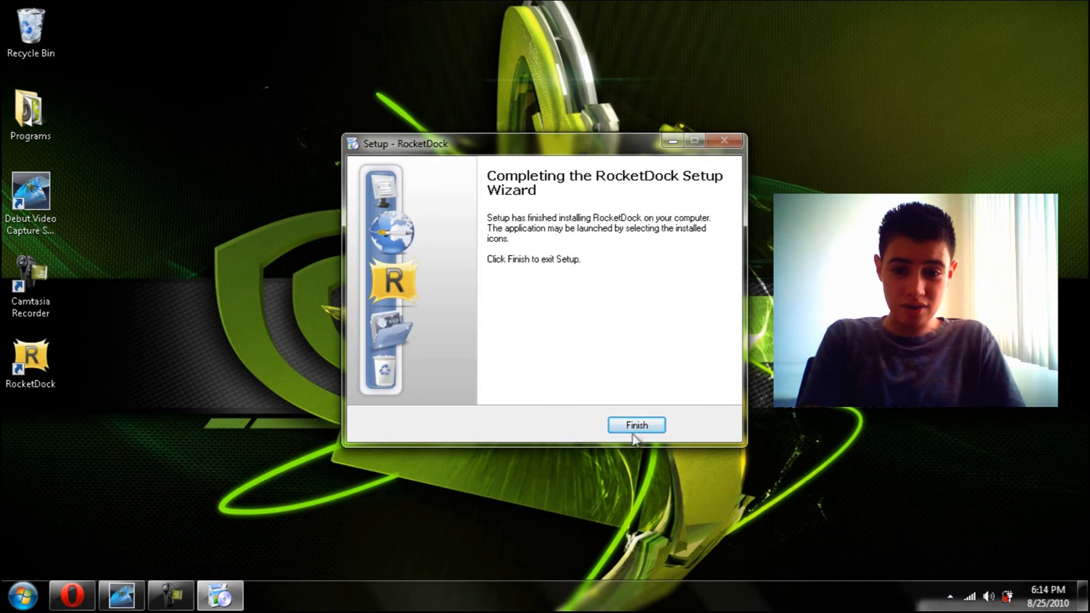
# Step: Finish the completed RocketDock Setup wizard so the dock launches
pyautogui.click(636, 425)
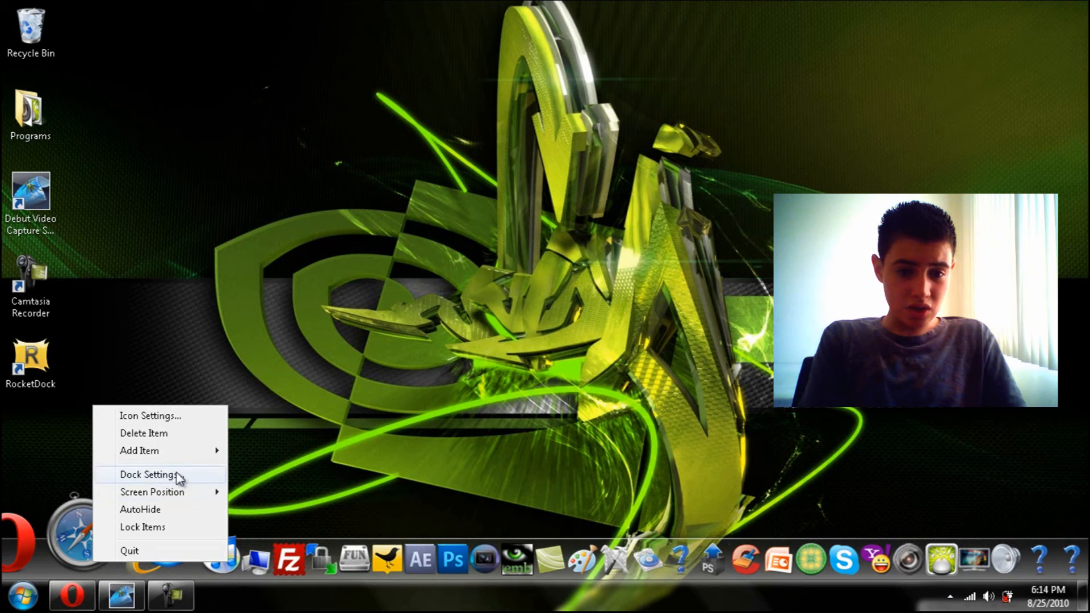
# Step: In Dock Settings Style, choose the AstroLife theme and apply it to the dock
pyautogui.click(149, 475)
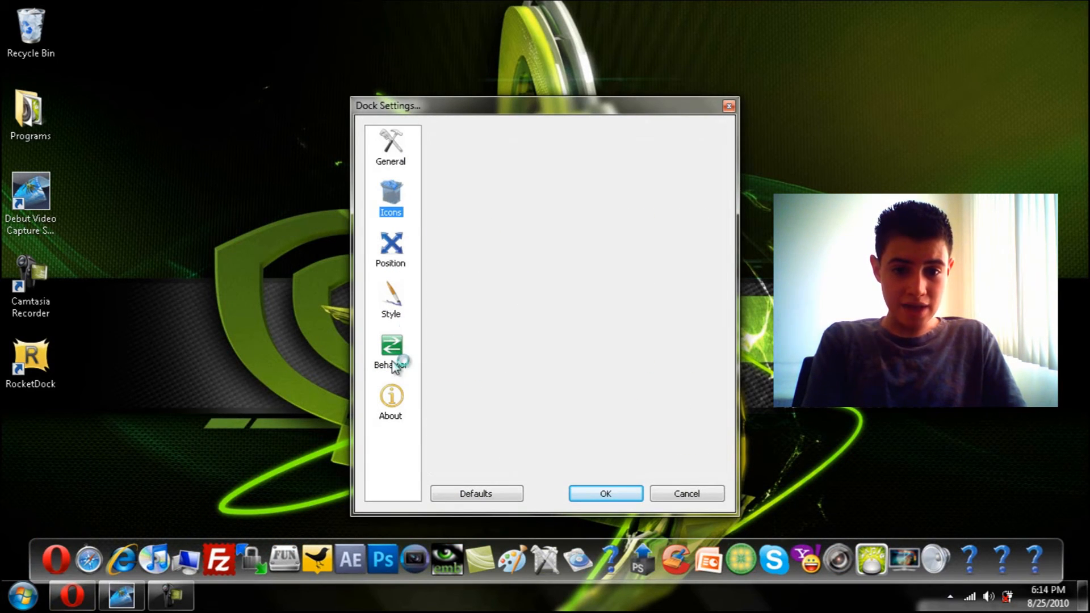
pyautogui.click(391, 350)
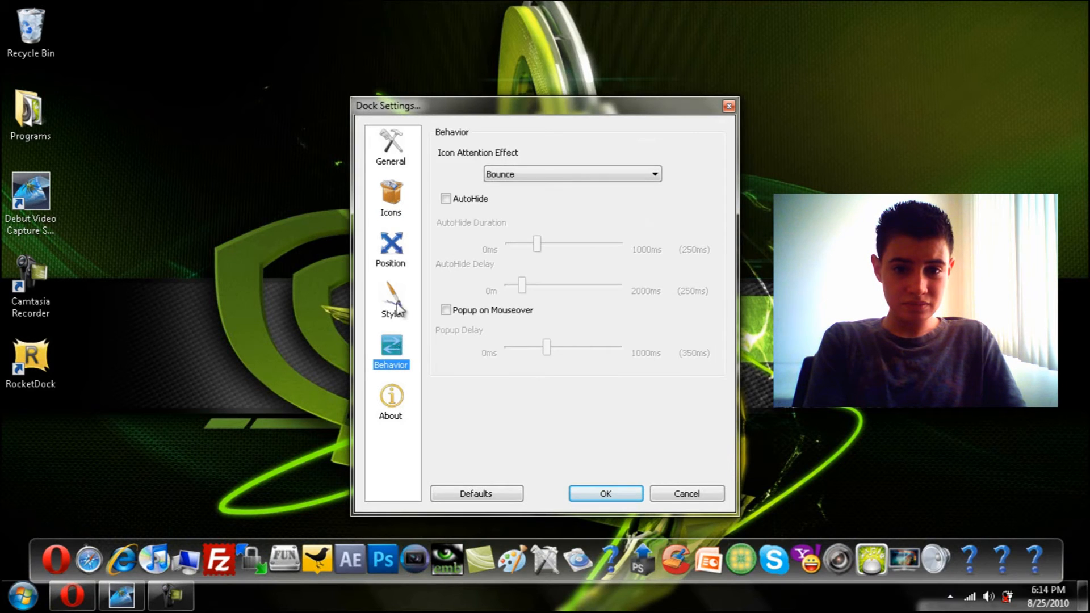
pyautogui.click(391, 299)
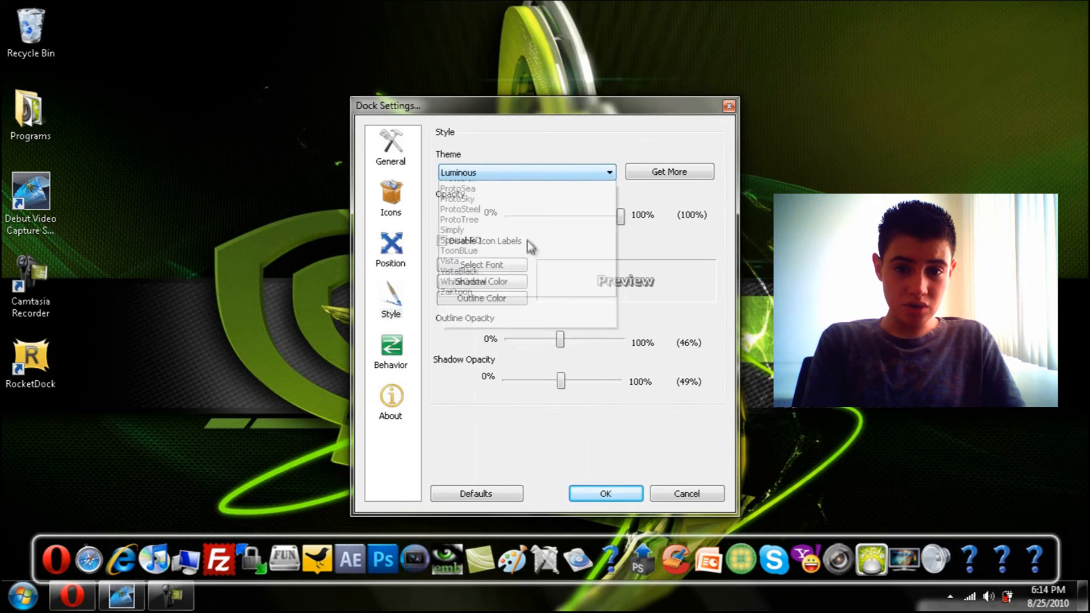
pyautogui.click(452, 229)
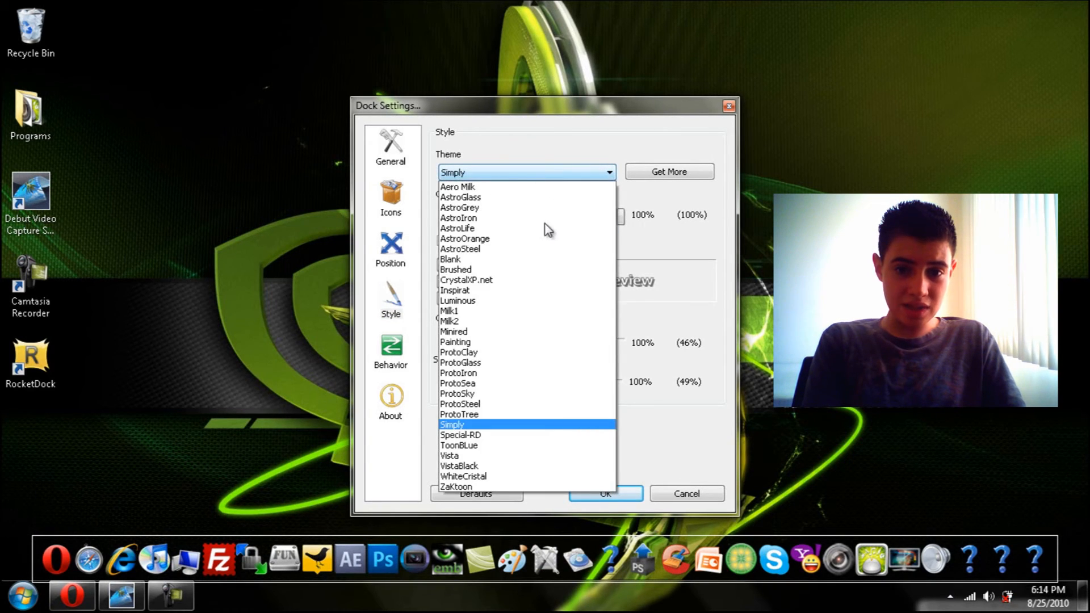
pyautogui.click(457, 228)
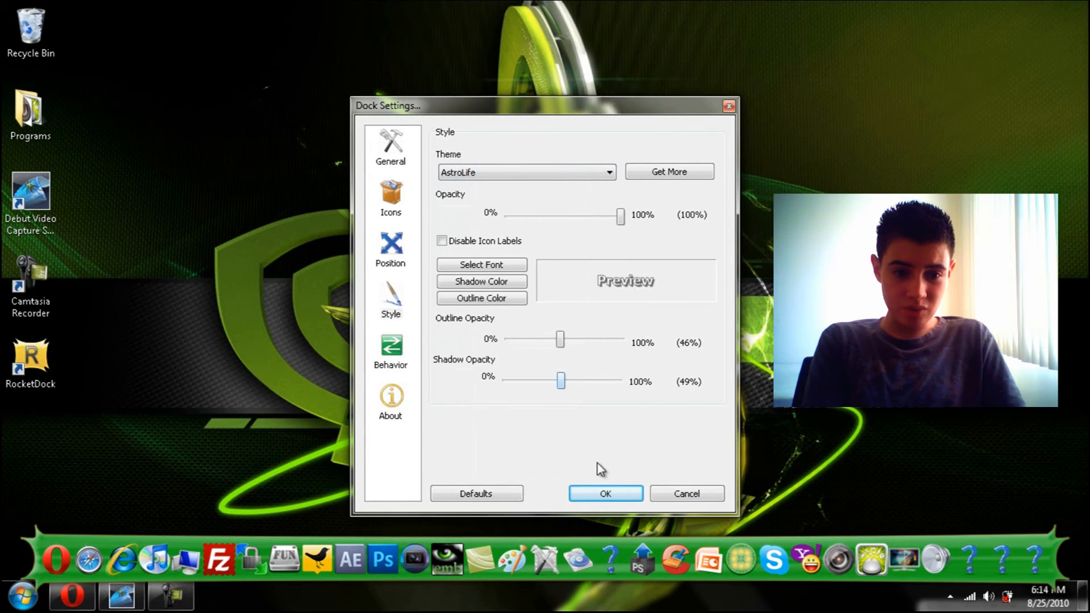
pyautogui.click(605, 494)
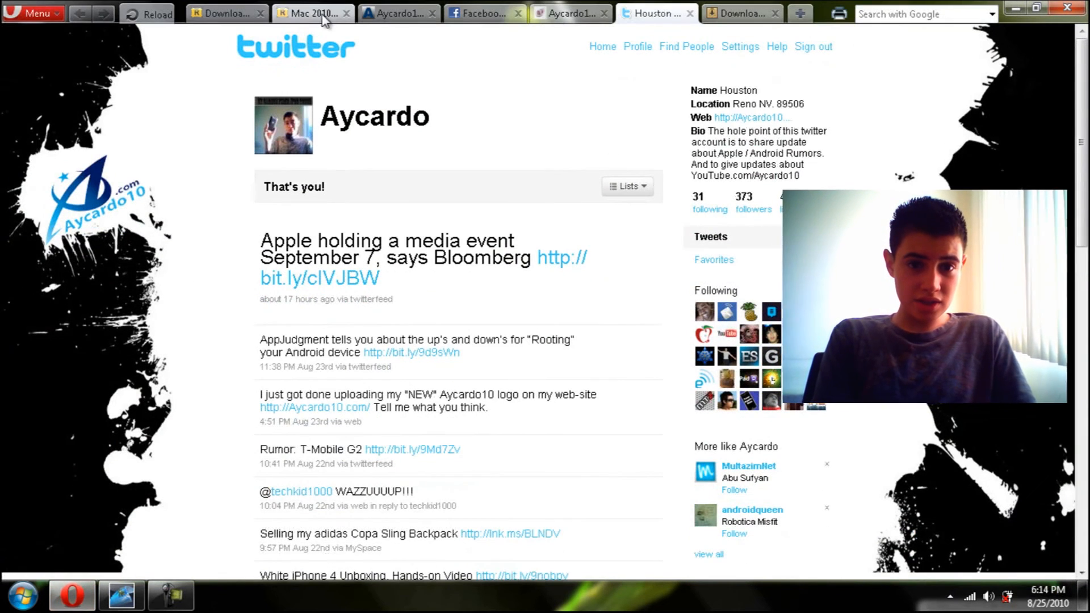
# Step: View the Mac 2010 skin page, then the Aycardo10 blog's Apple news article
pyautogui.click(311, 13)
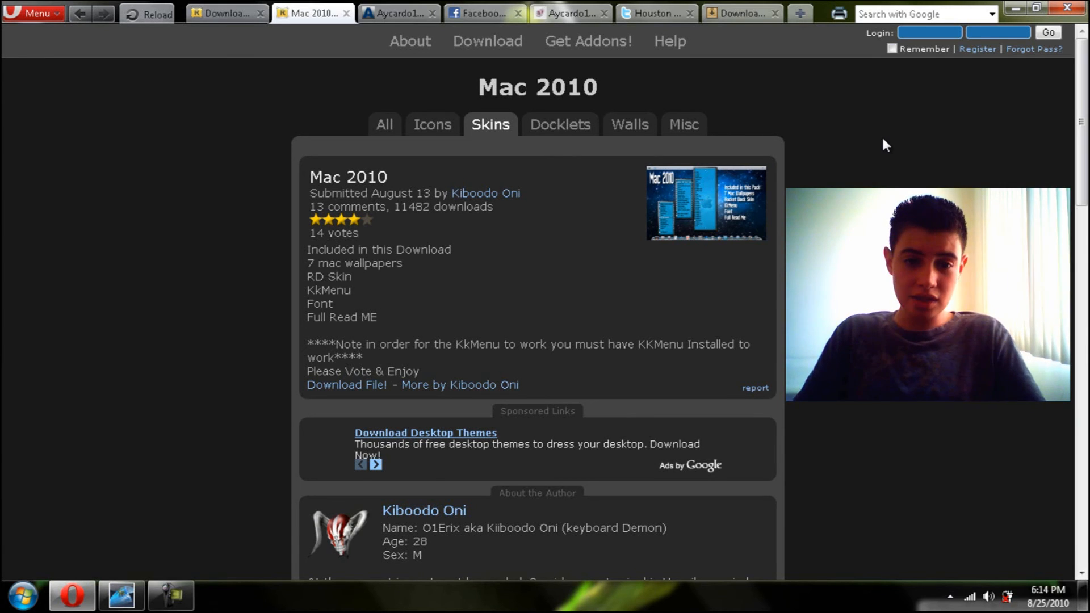
pyautogui.moveTo(365, 99)
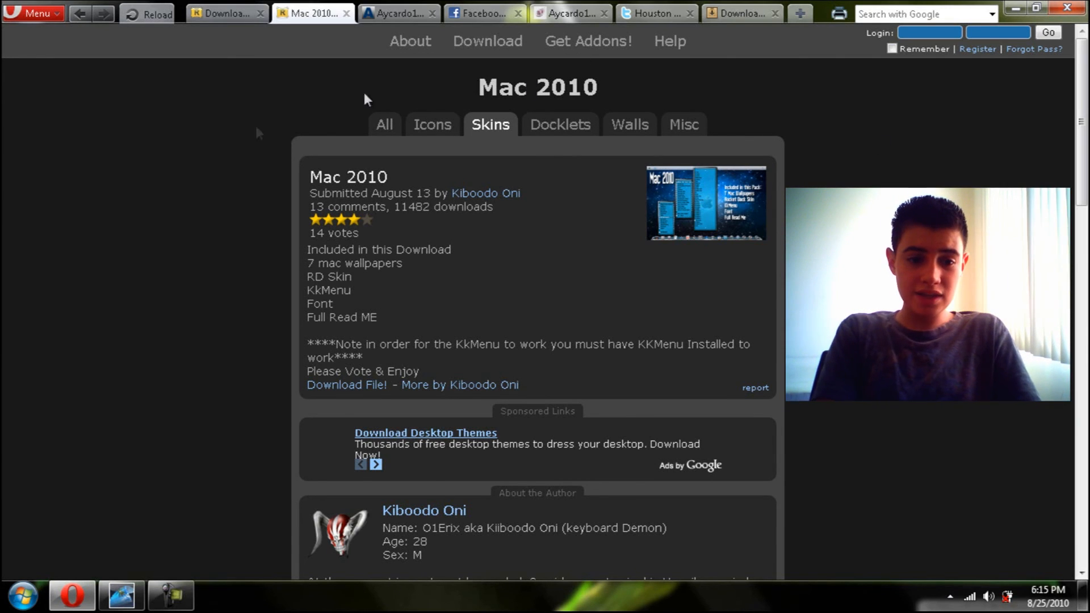
pyautogui.moveTo(1013, 9)
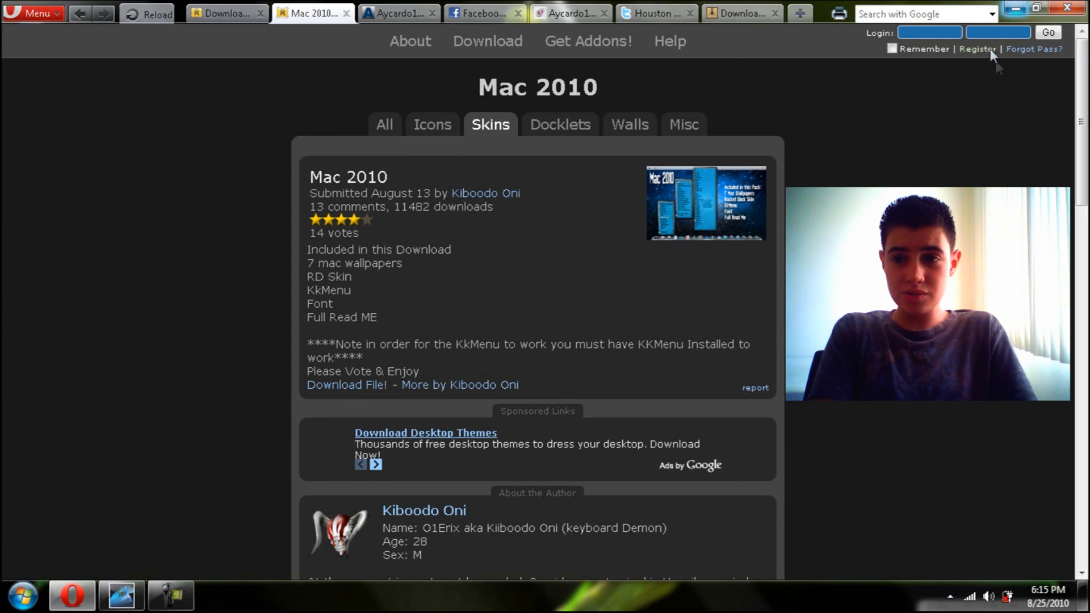
pyautogui.click(400, 12)
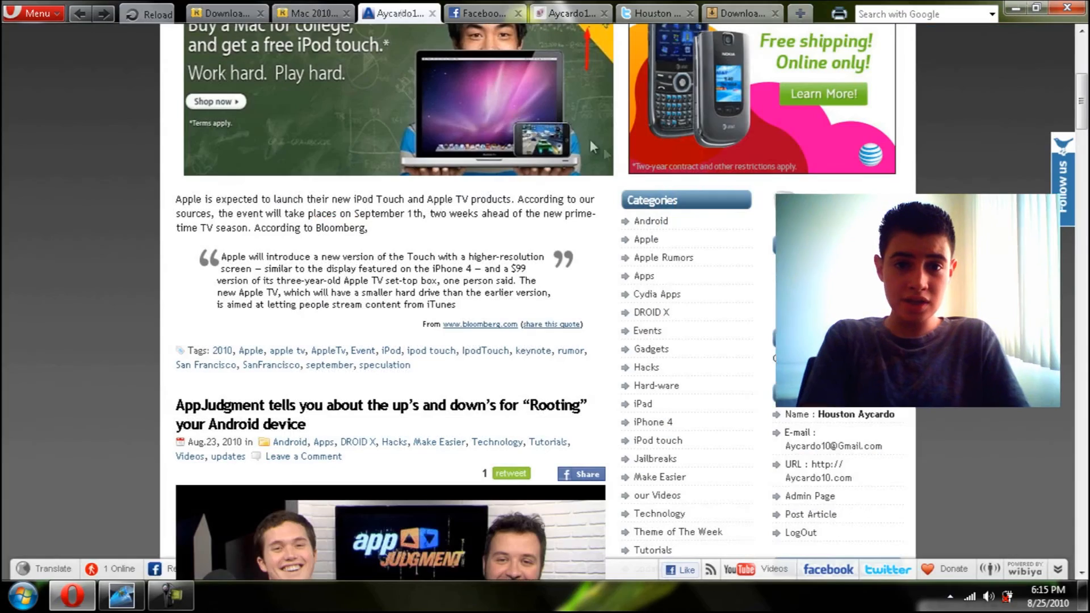